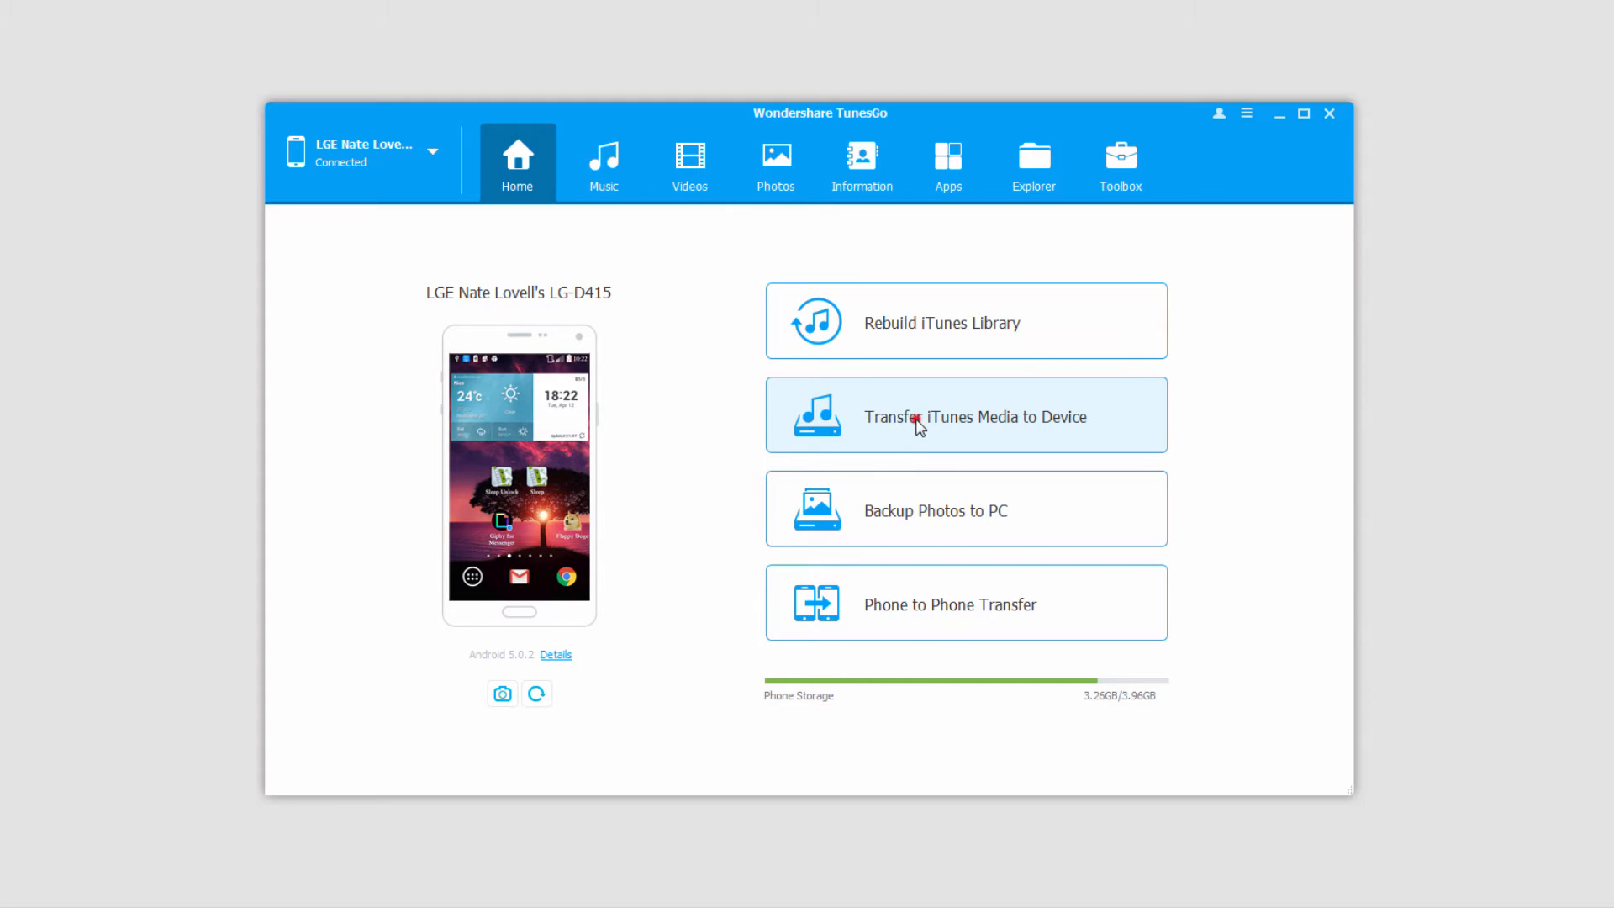
Start the Transfer iTunes Media to Device tool from the phone overview
click(1120, 163)
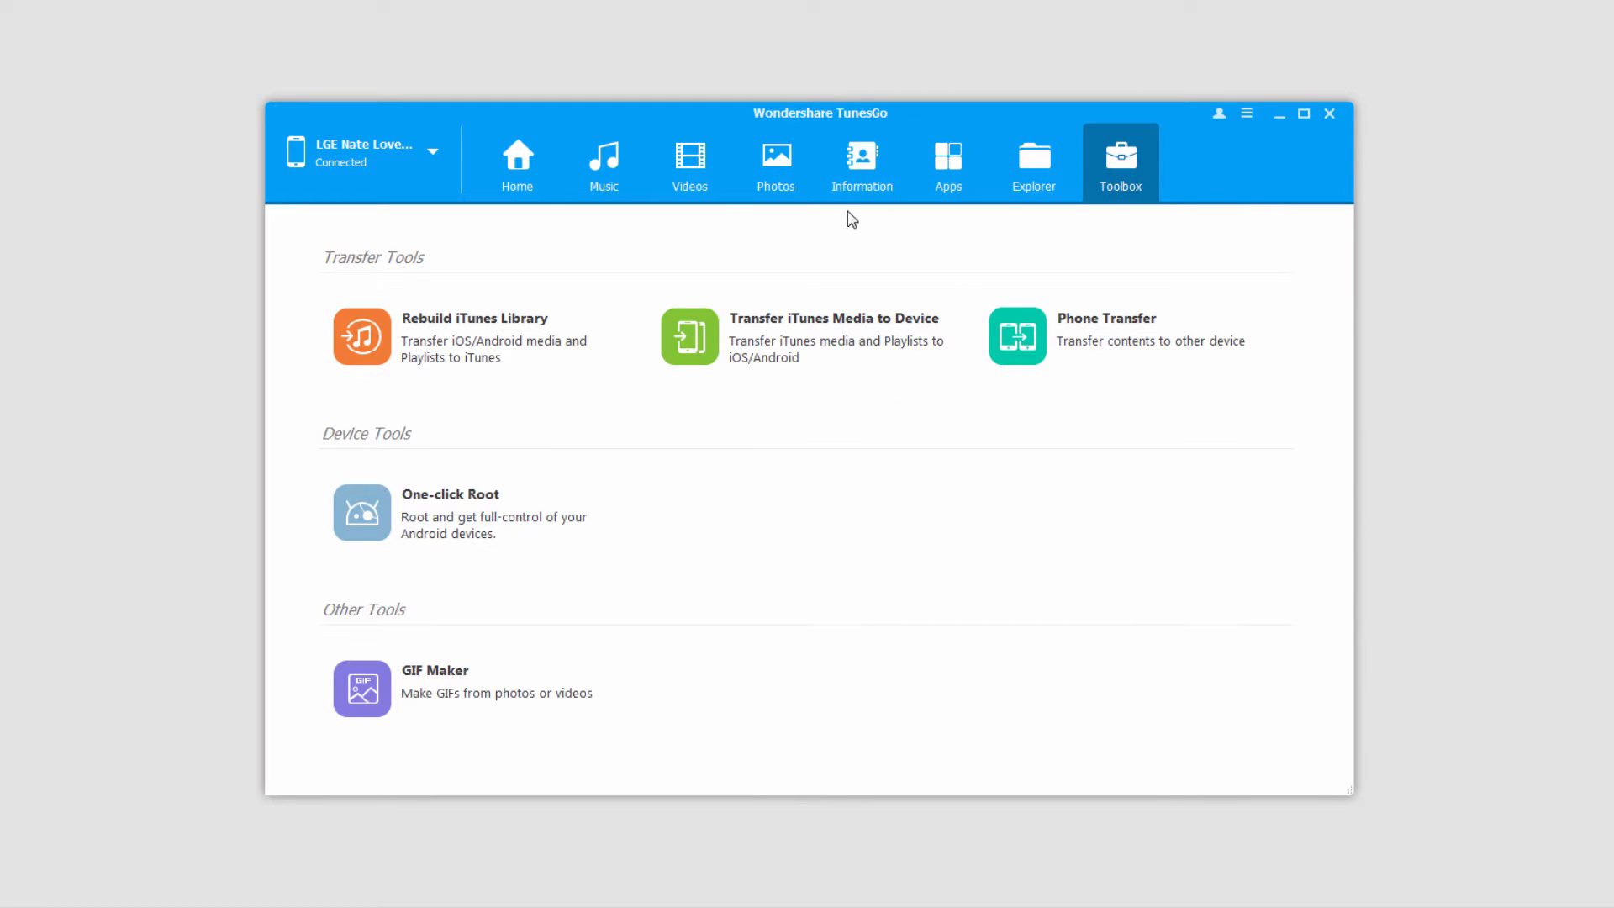
click(516, 164)
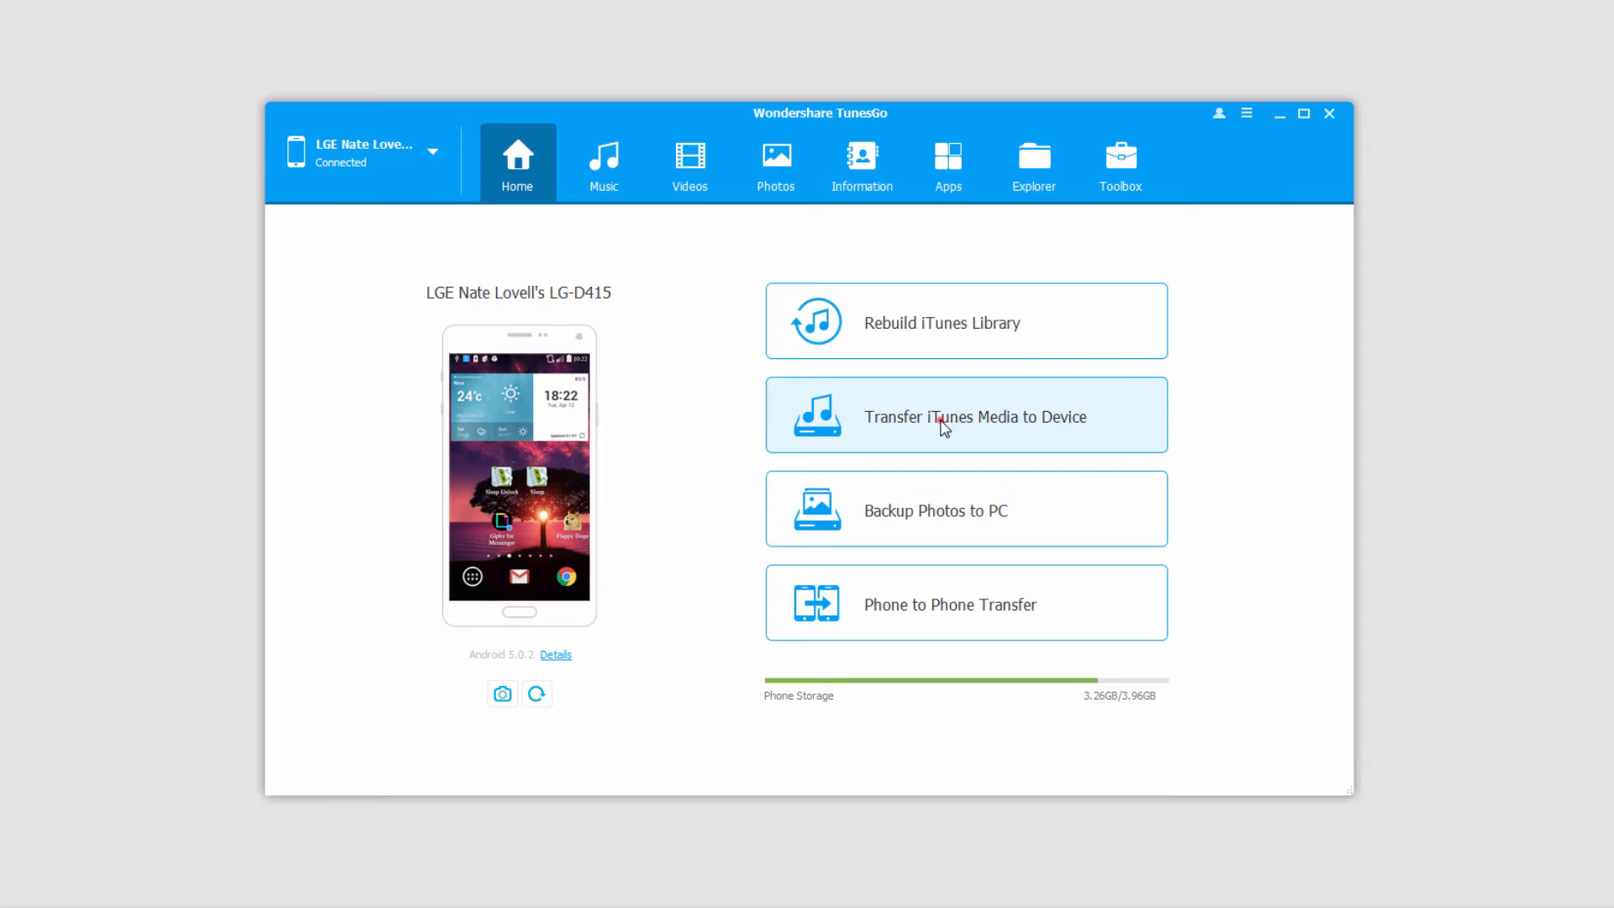
click(965, 415)
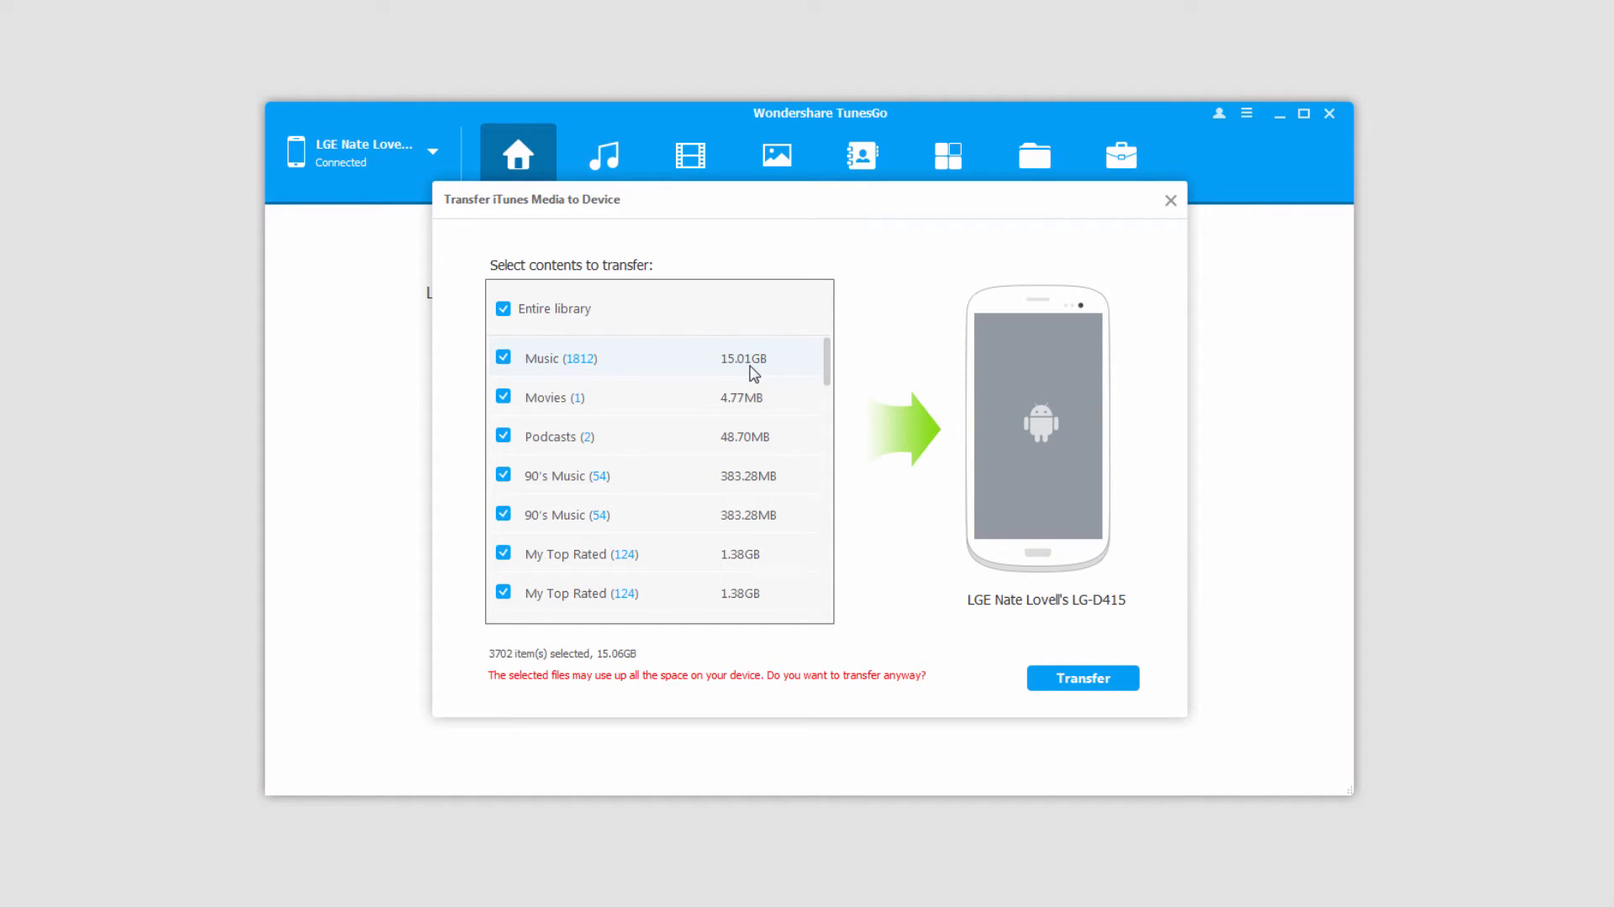
Untick Entire library, select only the Chill and Cool Songs playlists, and transfer them
click(503, 308)
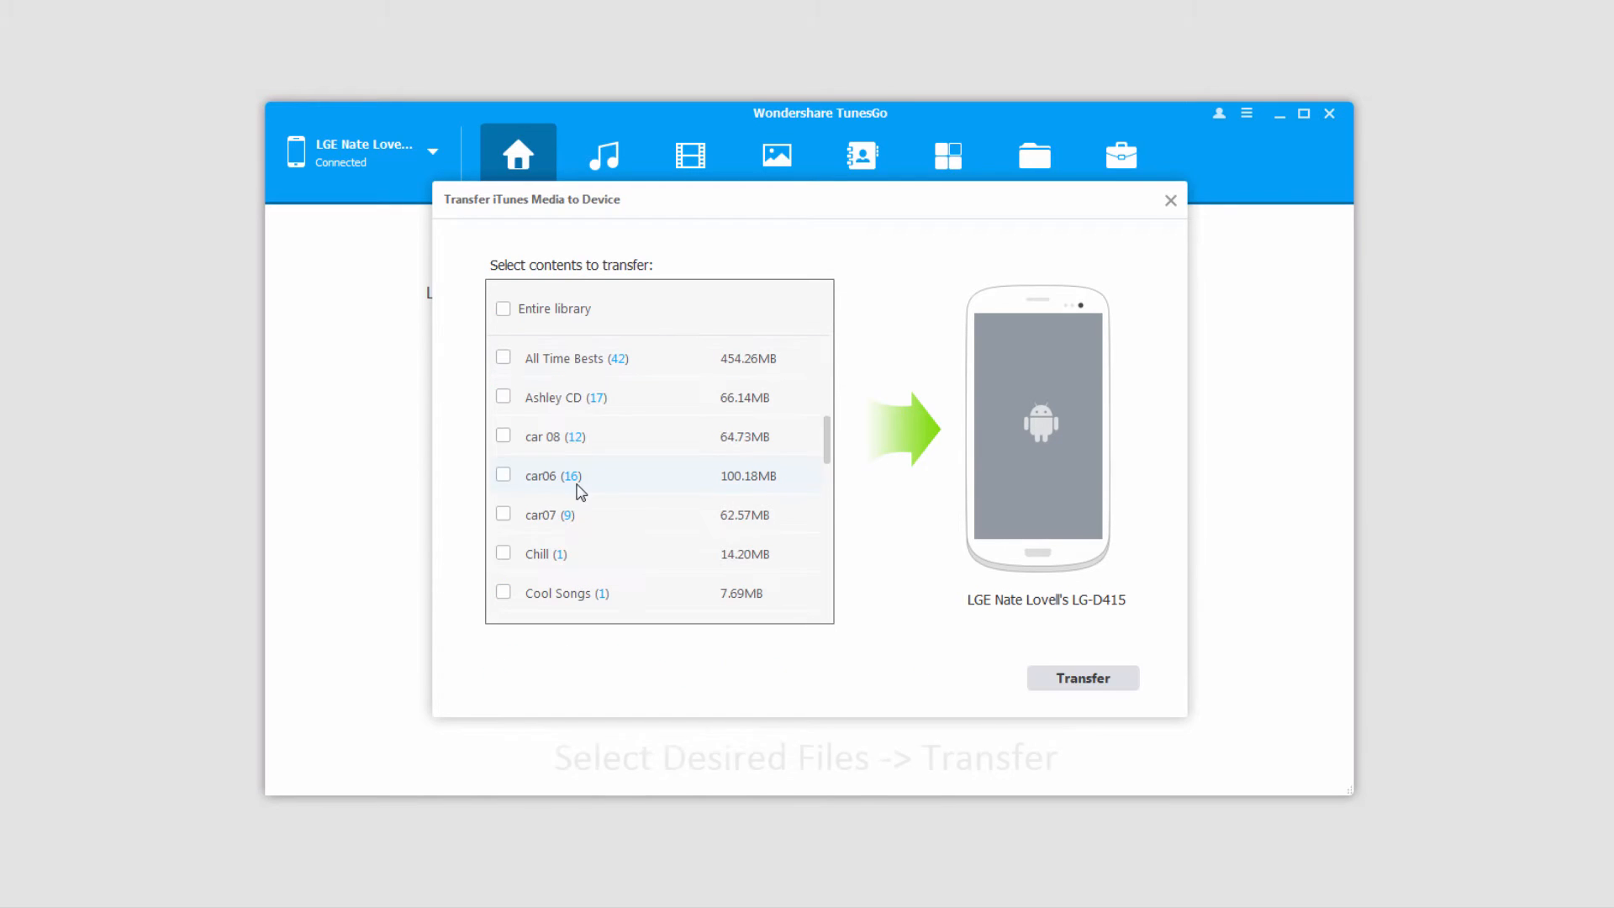
click(503, 435)
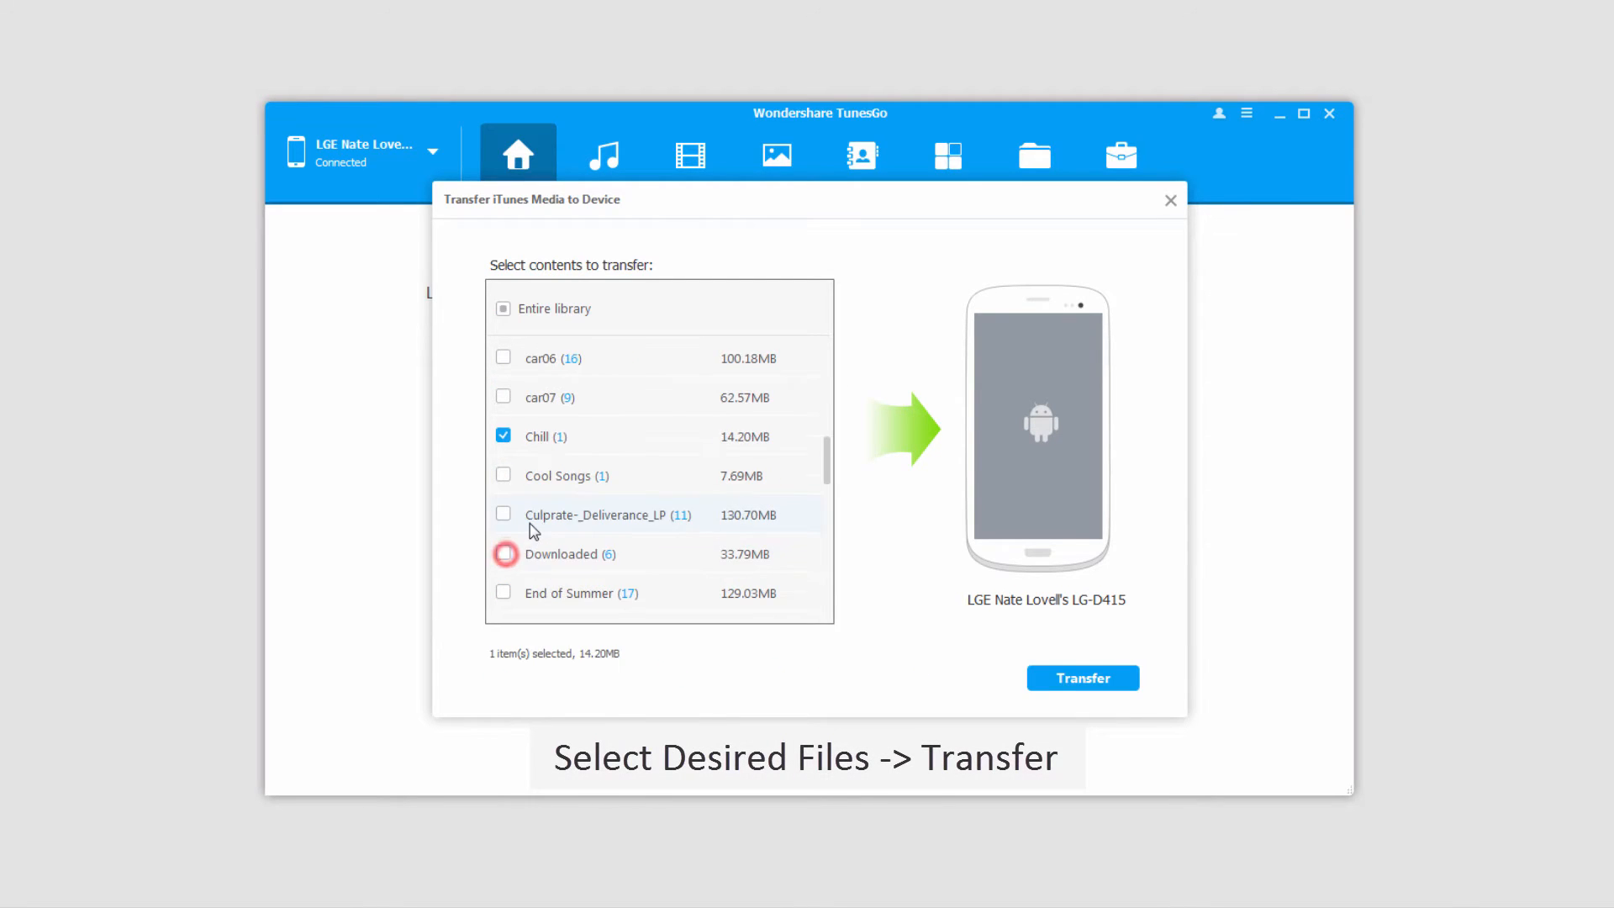
click(503, 474)
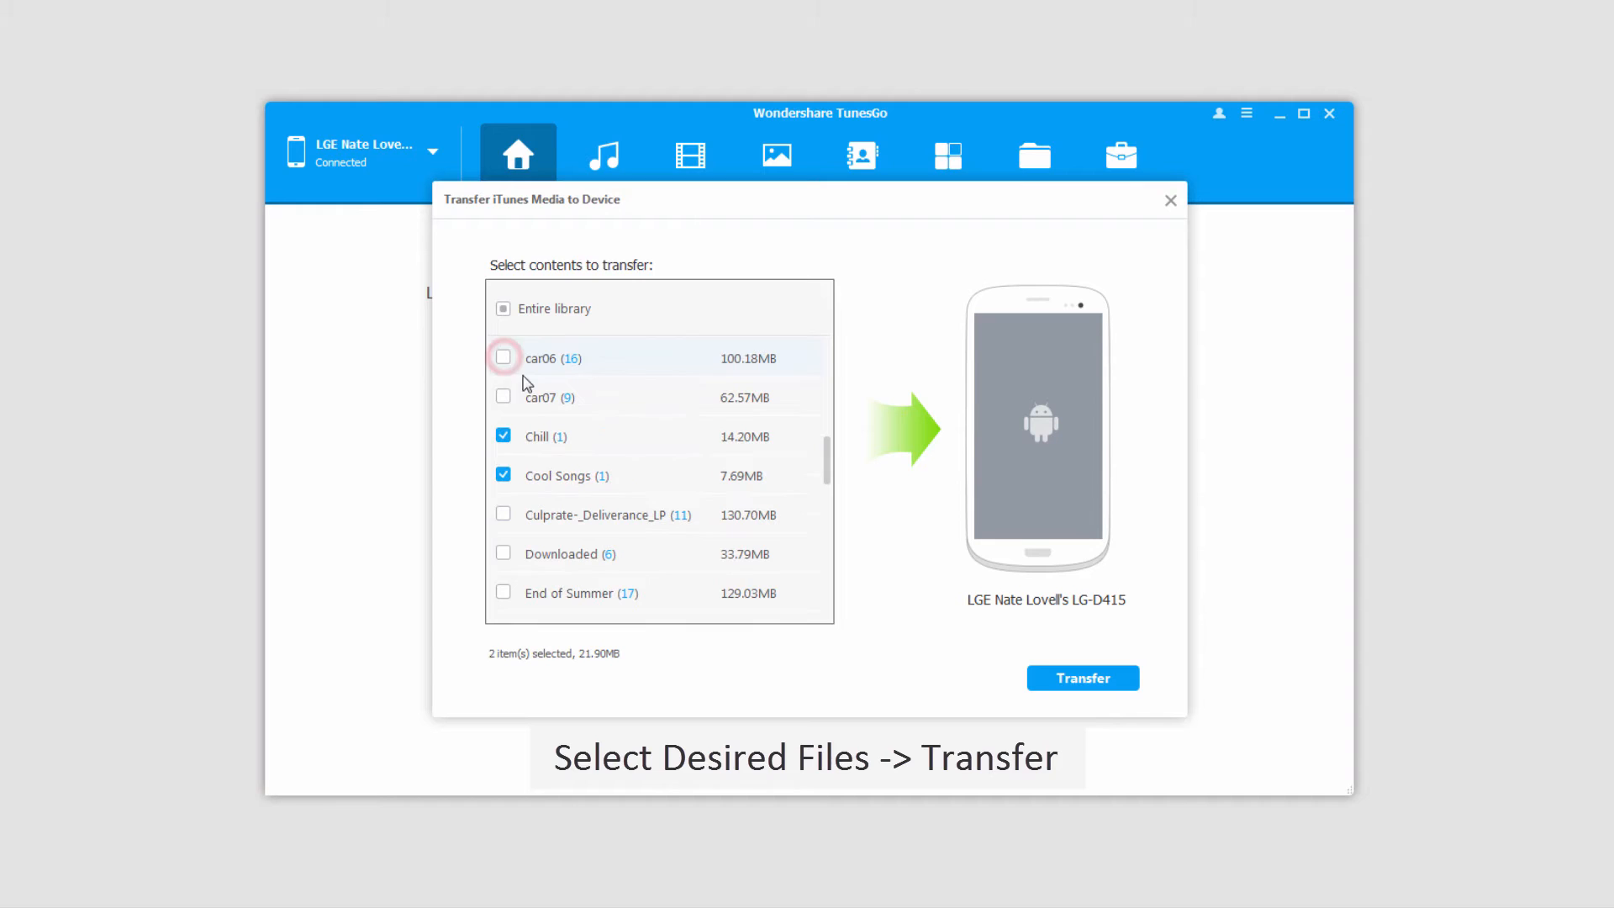
mouse_move(731, 593)
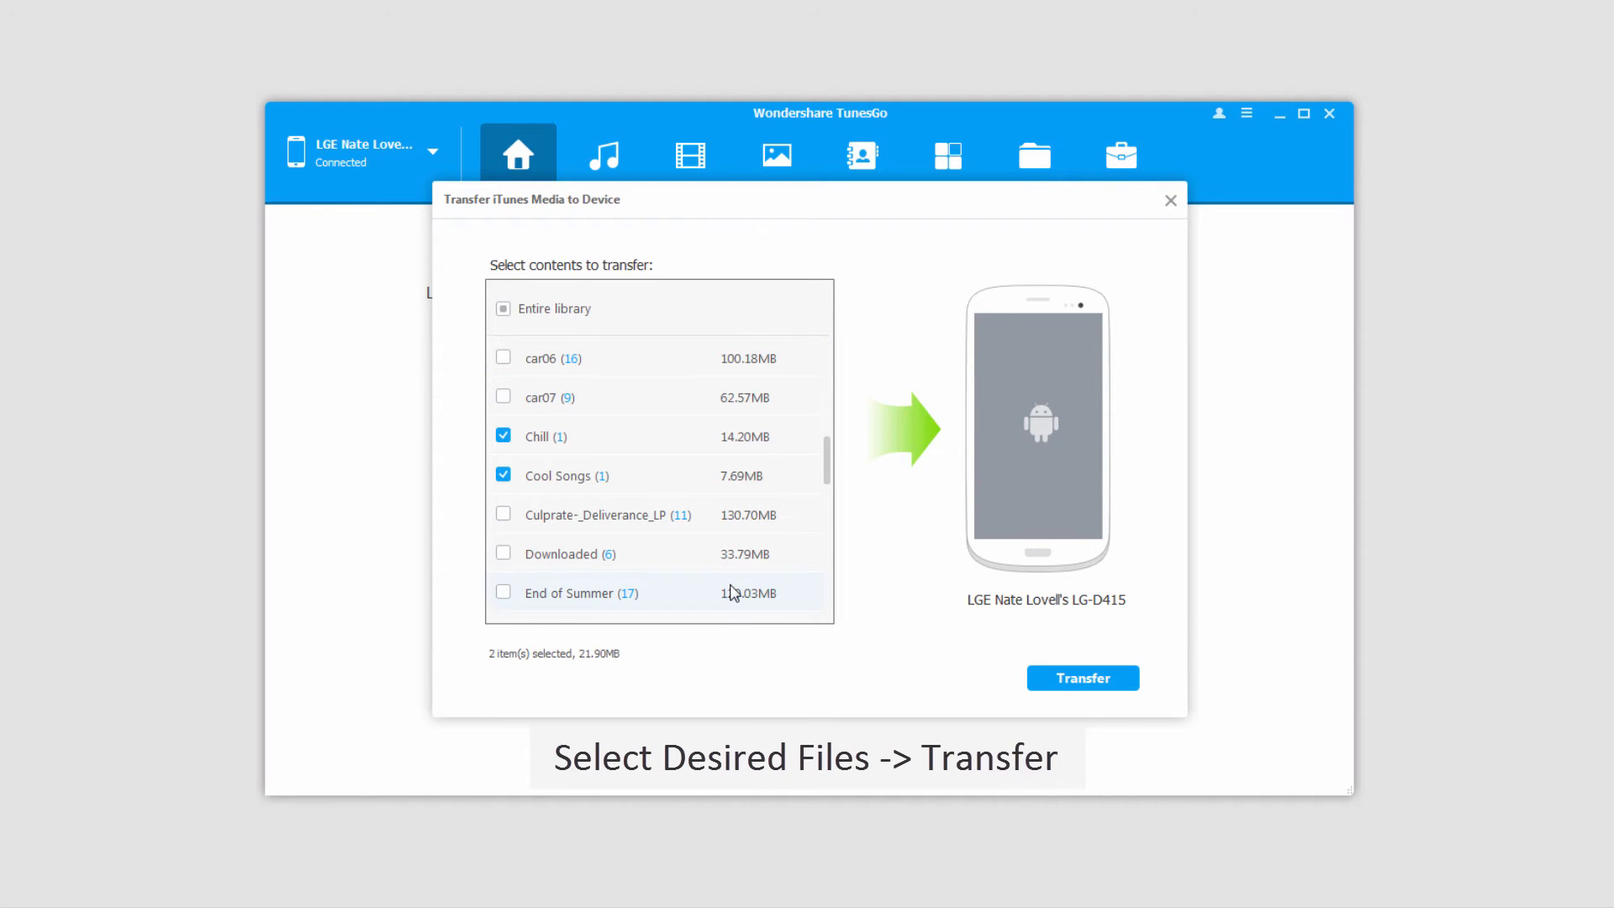
click(1081, 677)
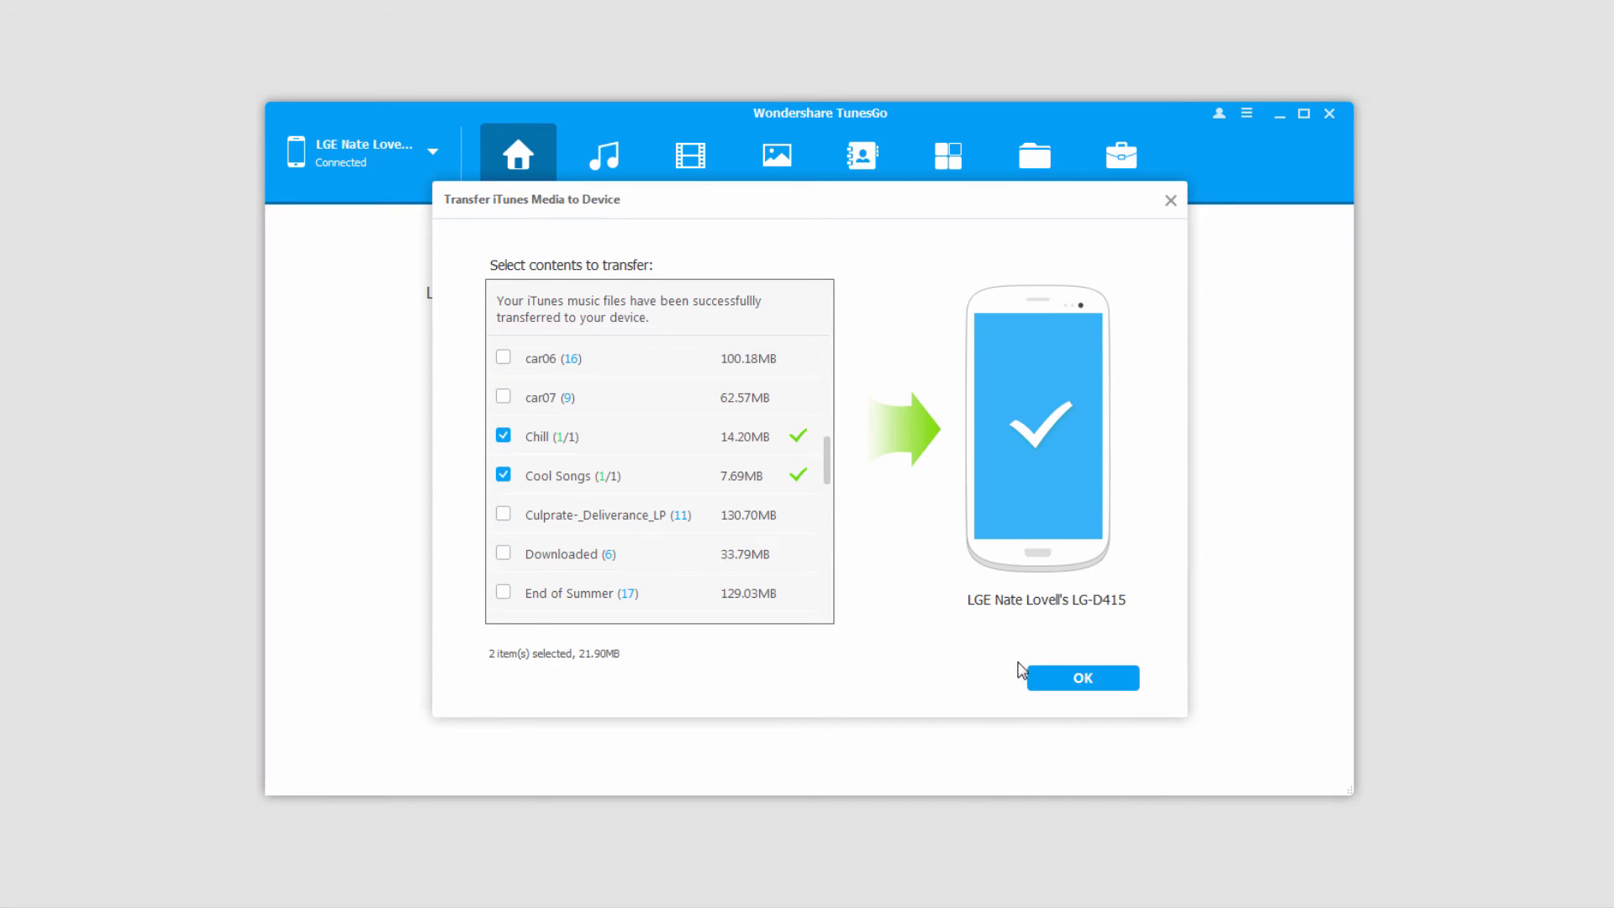
Dismiss the transfer-complete confirmation
click(1081, 678)
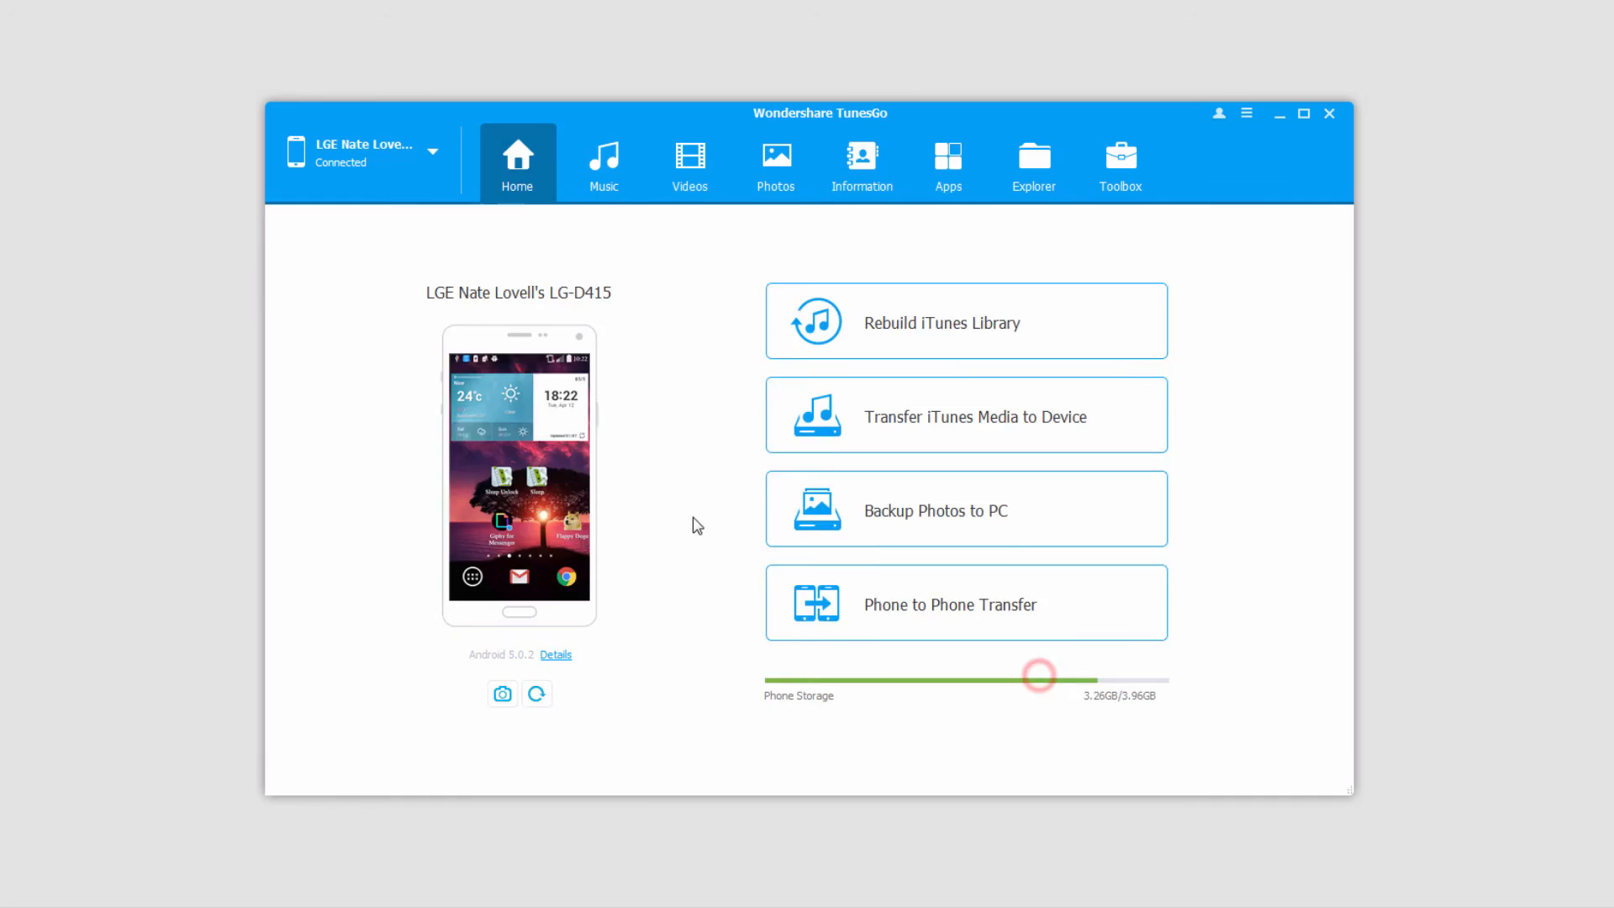
View the phone's Music playlists, checking Chill and then car07's tracks
click(603, 163)
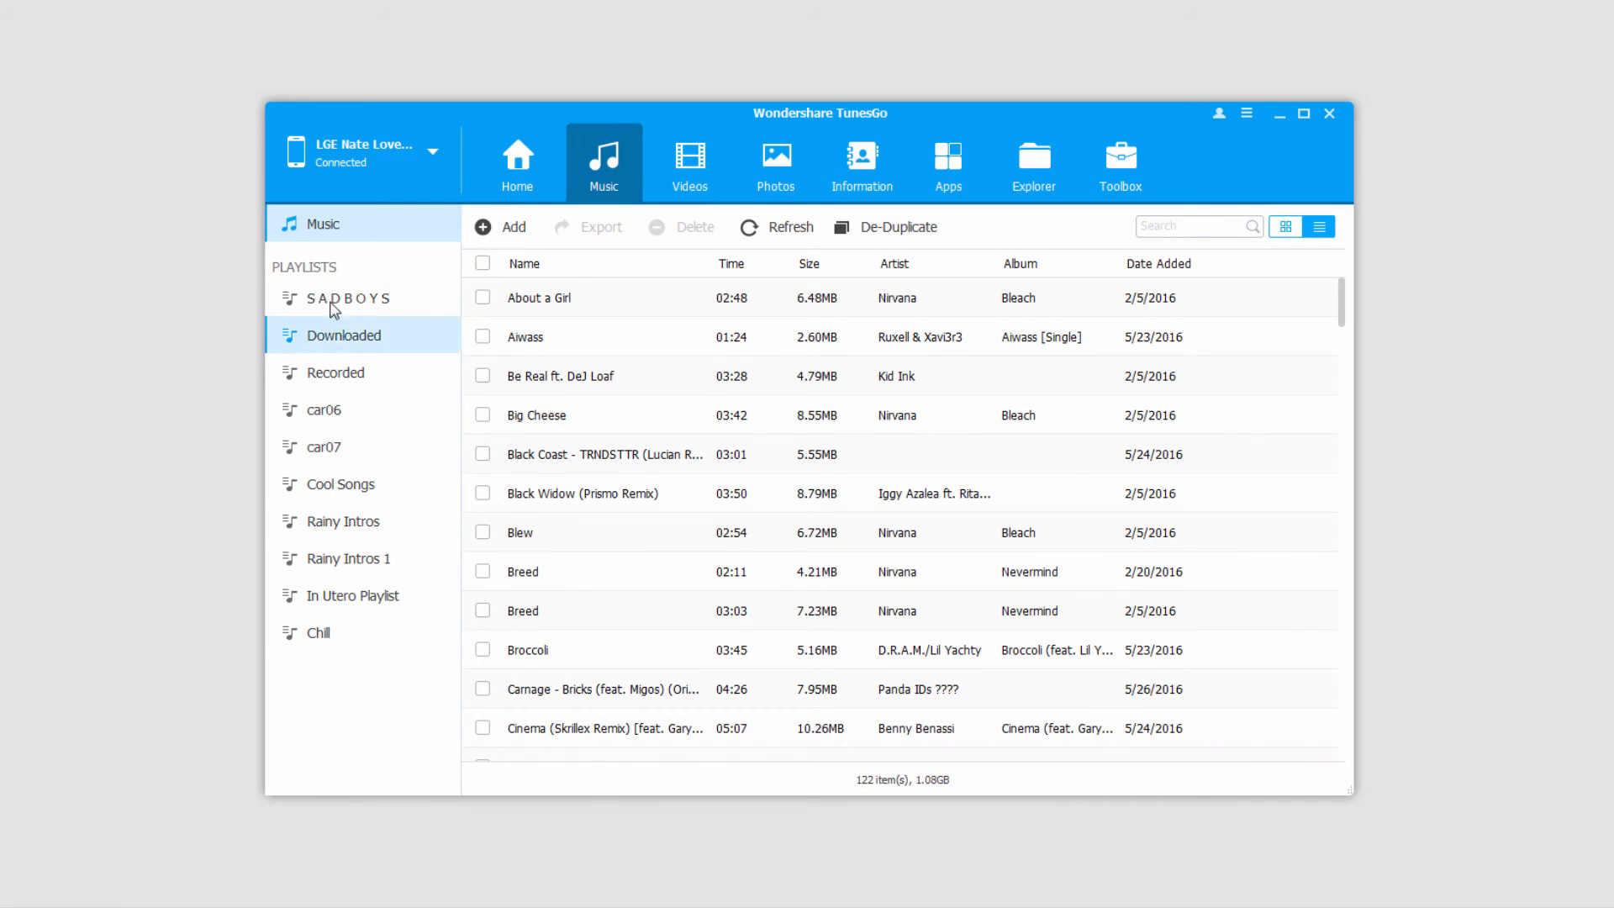
click(320, 632)
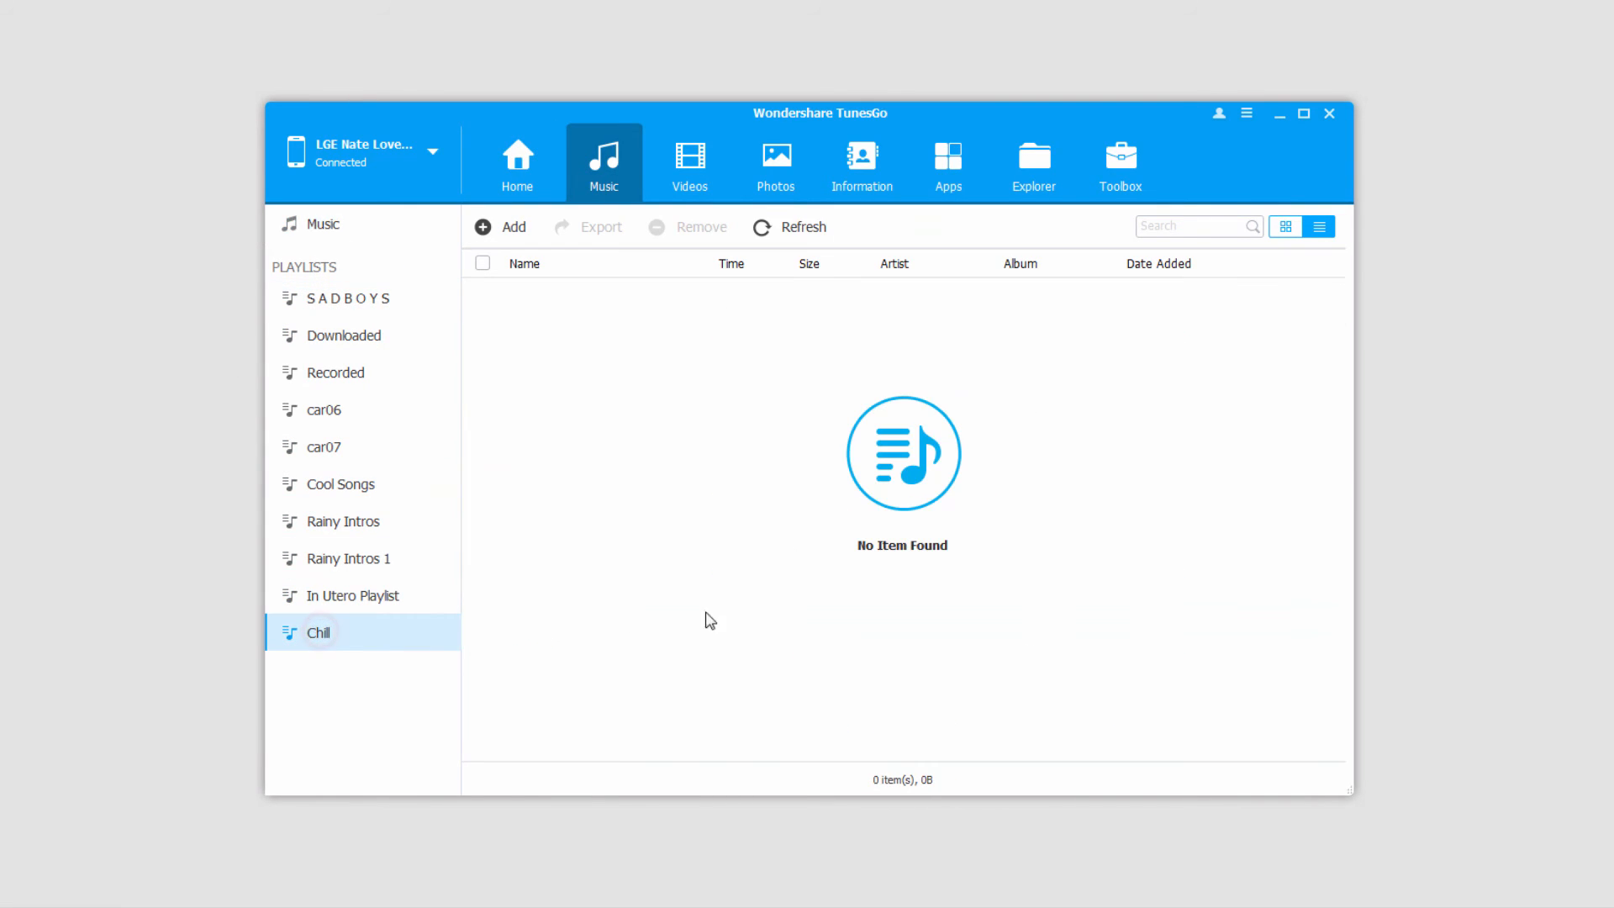
click(325, 445)
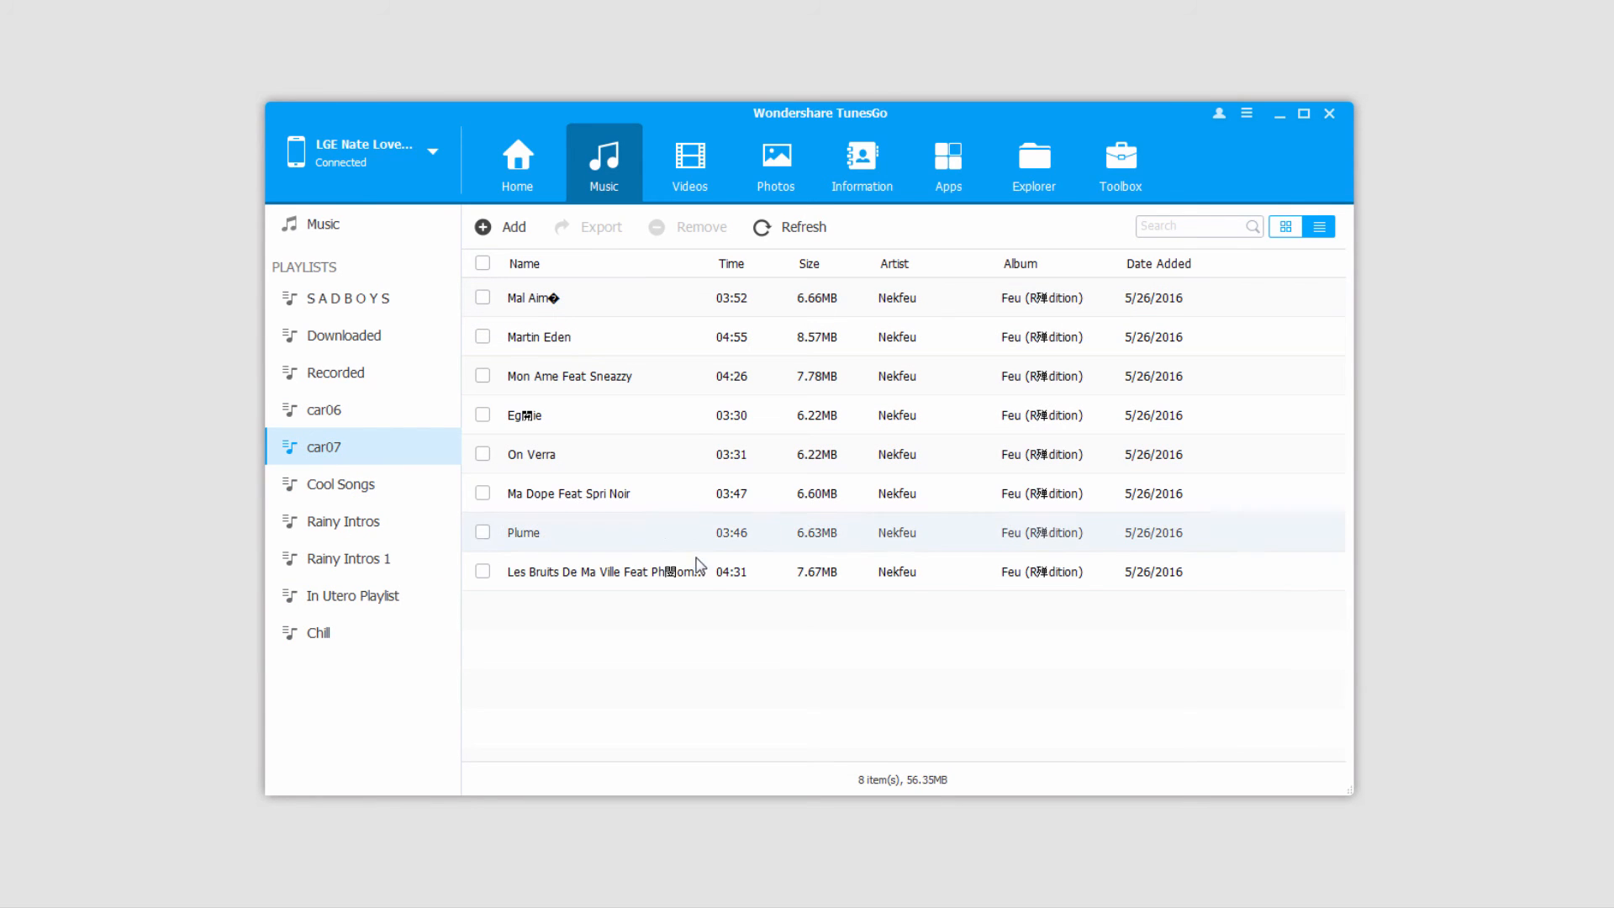